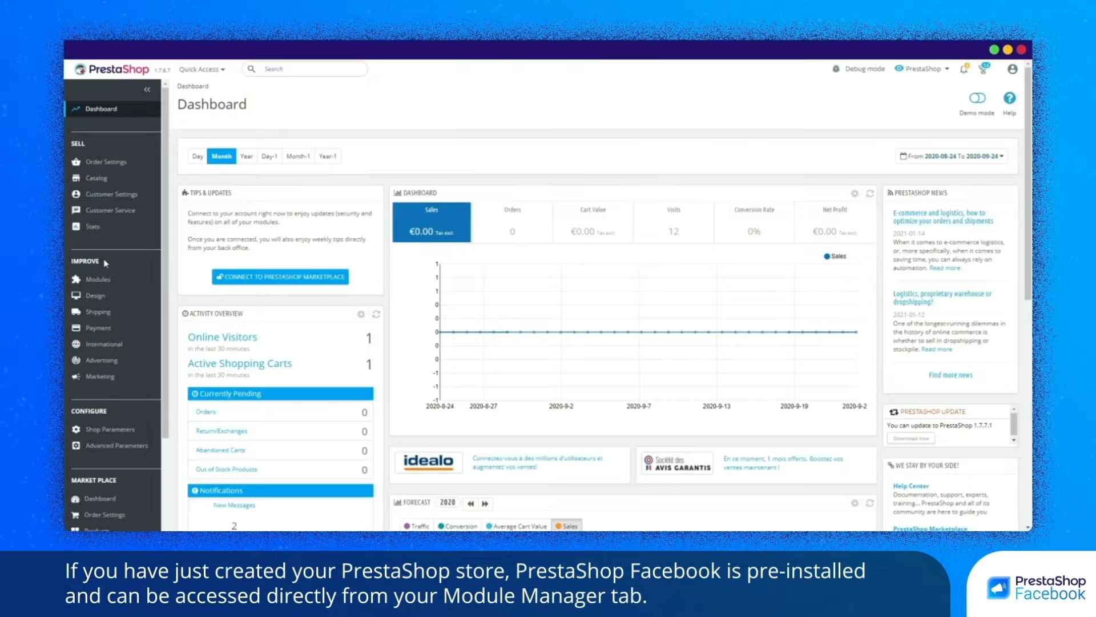
mouse_move(98, 279)
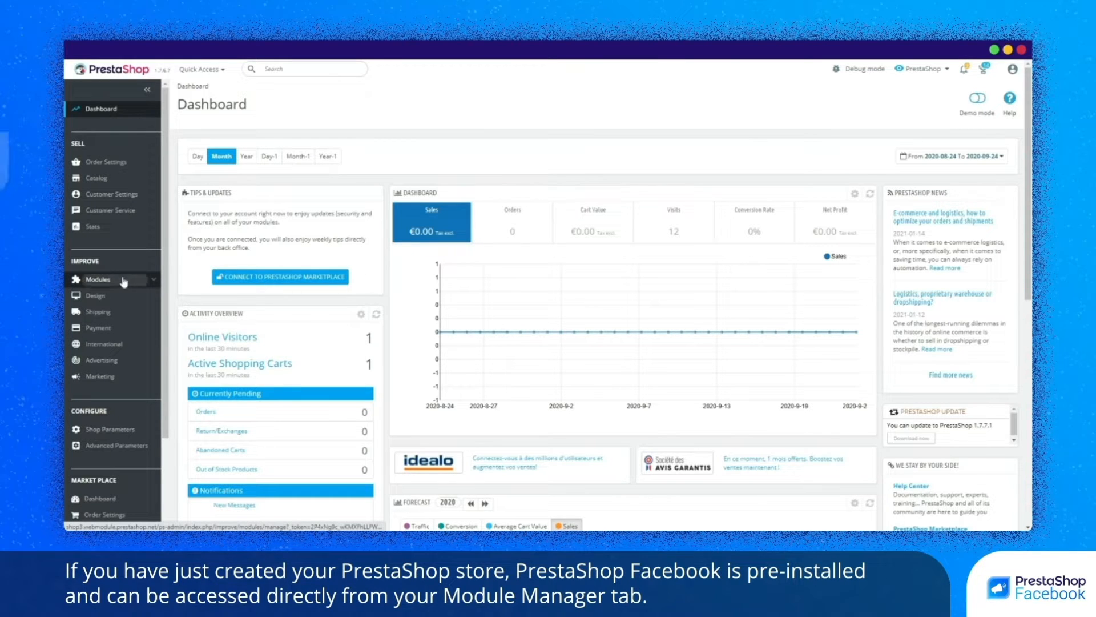
Open Modules > Module Manager to see installed modules such as PS Facebook.
click(98, 279)
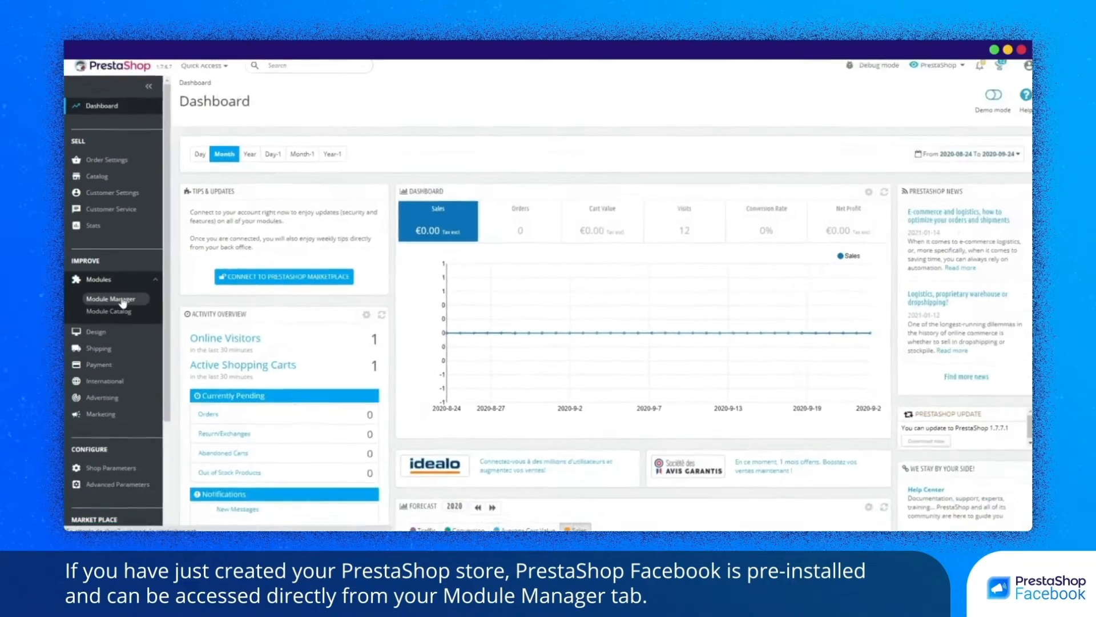
click(109, 311)
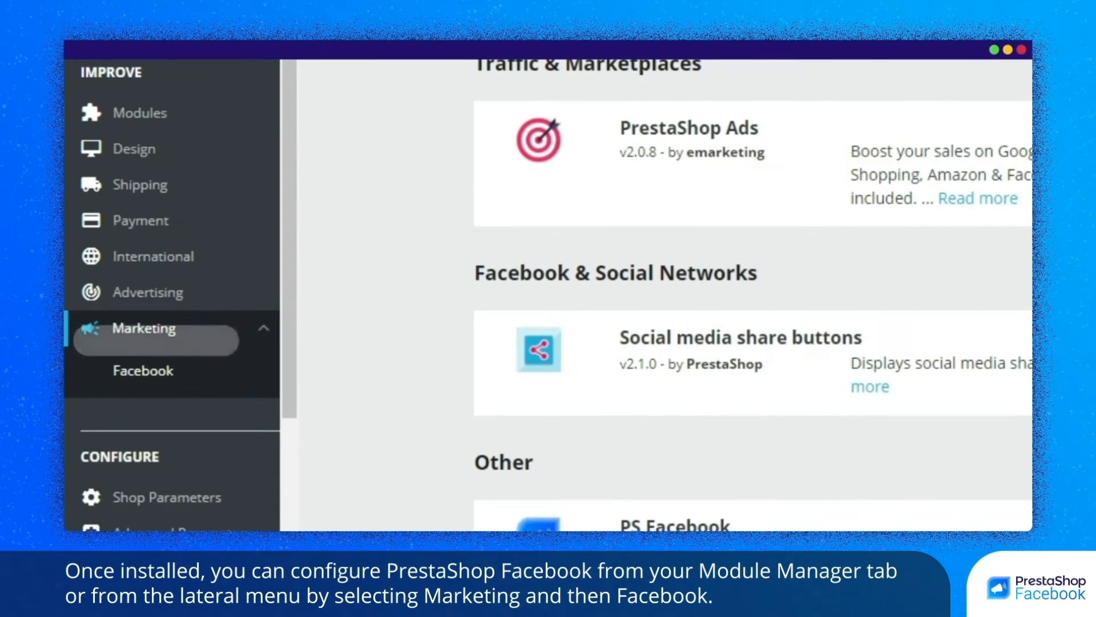
Start the Marketing > Facebook setup and connect your PrestaShop account.
click(142, 371)
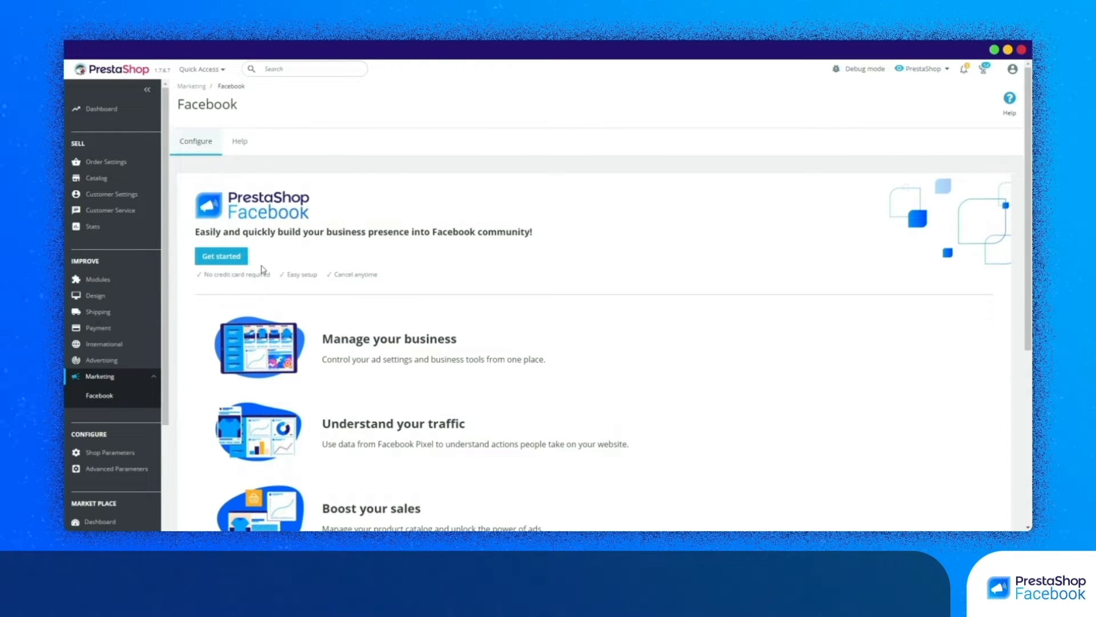
click(221, 256)
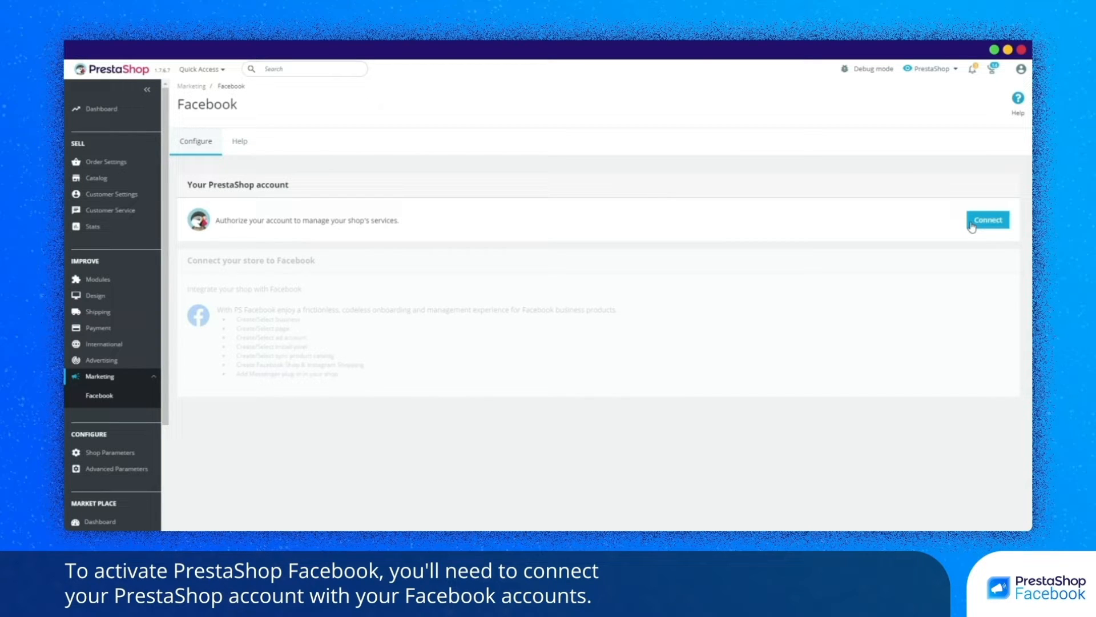
click(988, 220)
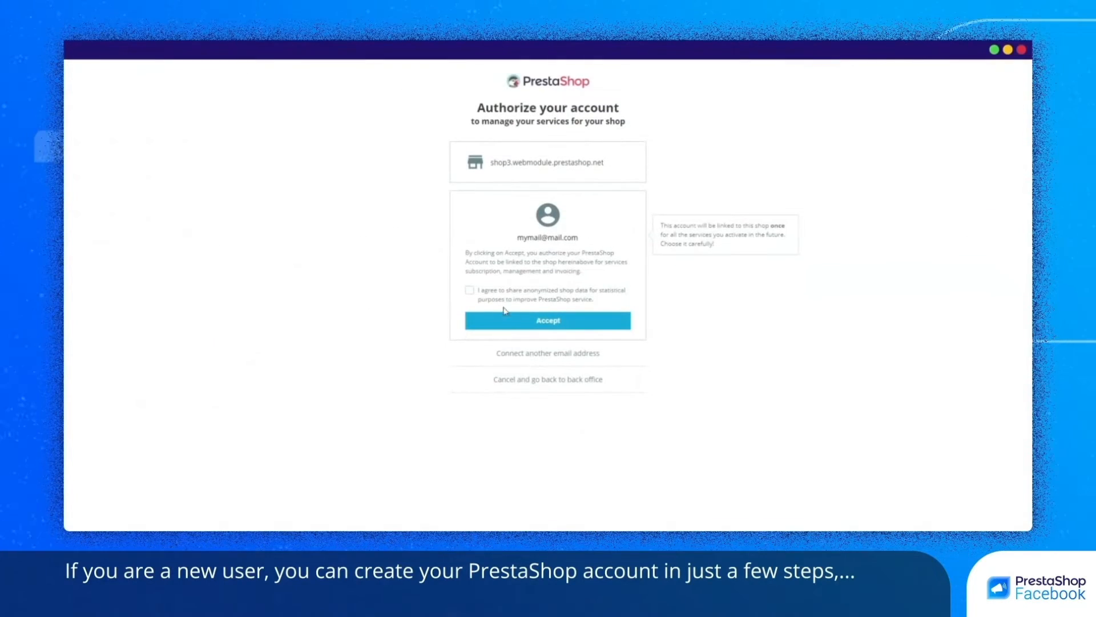
Create a new PrestaShop account, agree to share anonymized shop data, and authorize it.
click(548, 352)
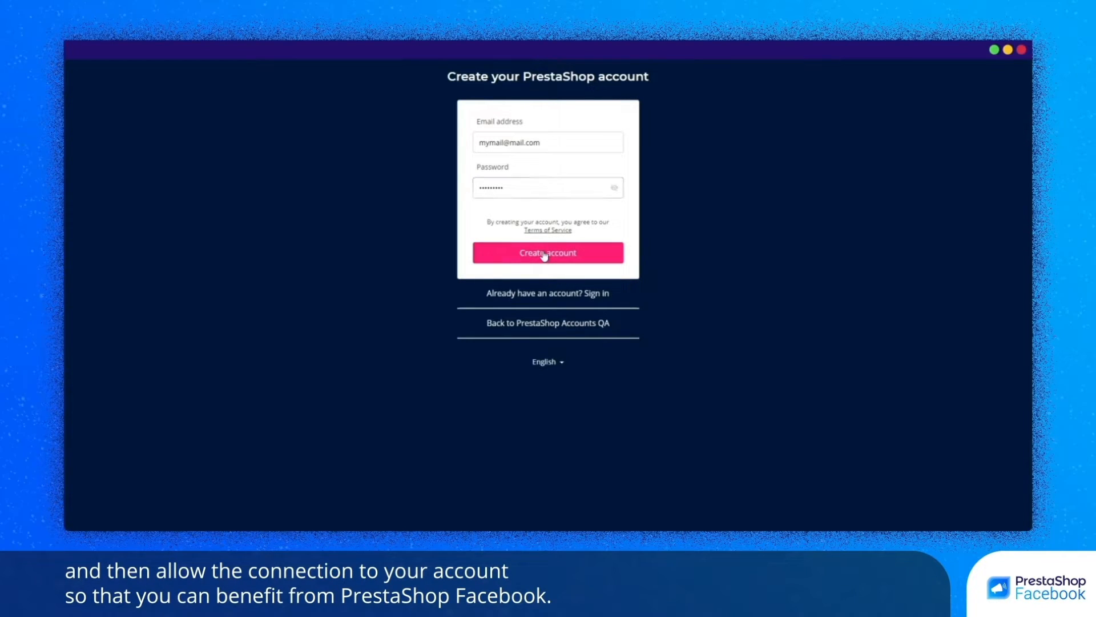
click(548, 253)
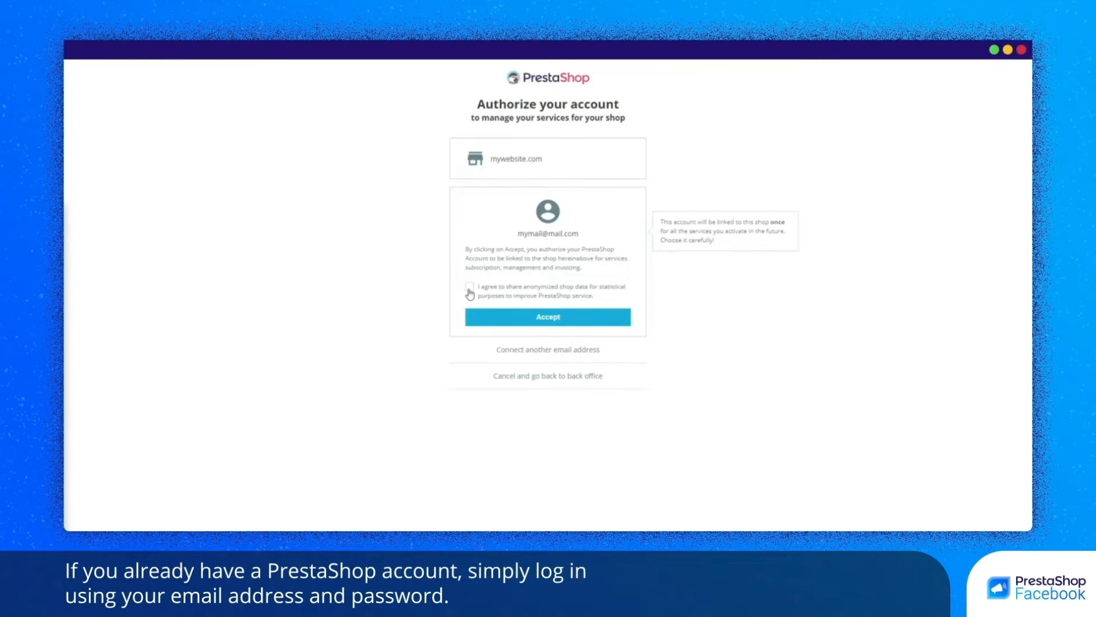
click(470, 287)
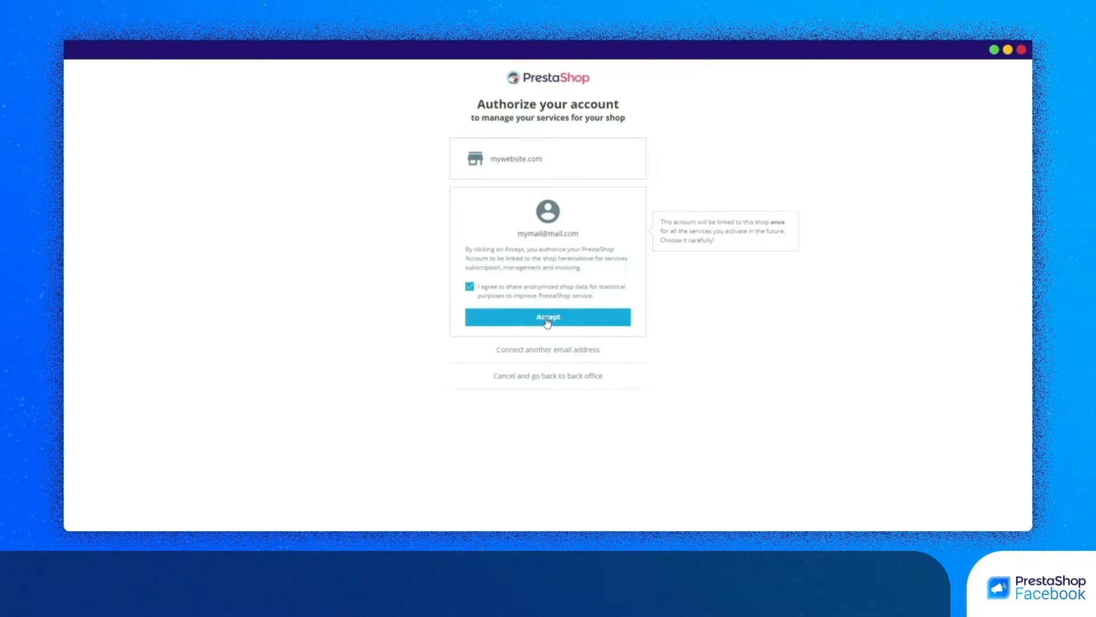
click(548, 317)
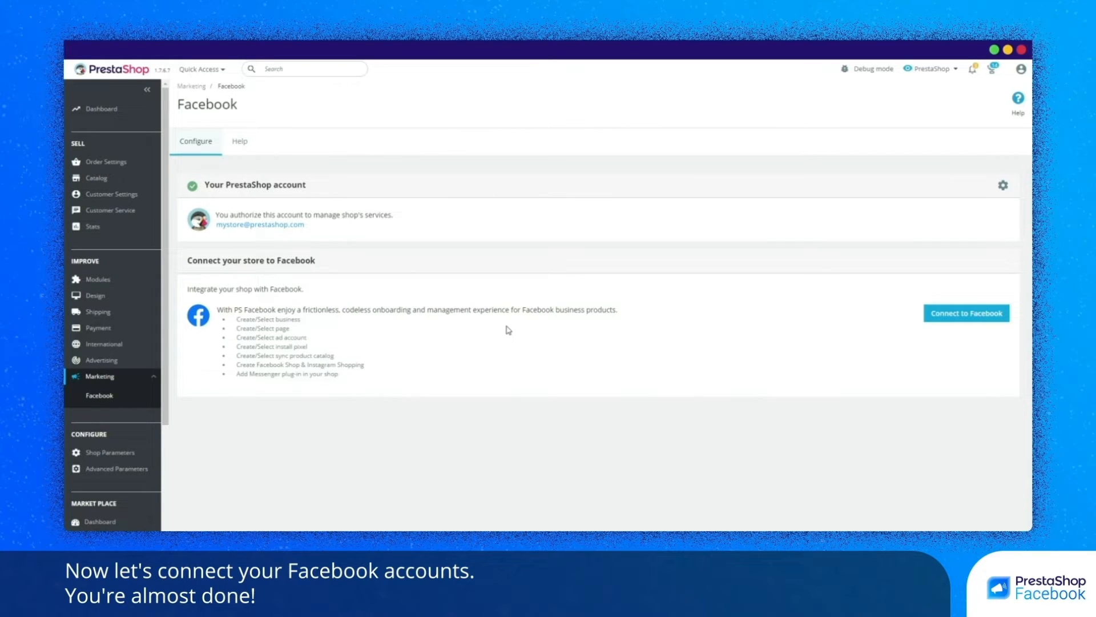
Connect to Facebook, edit the previous settings, and allow the app access.
click(966, 312)
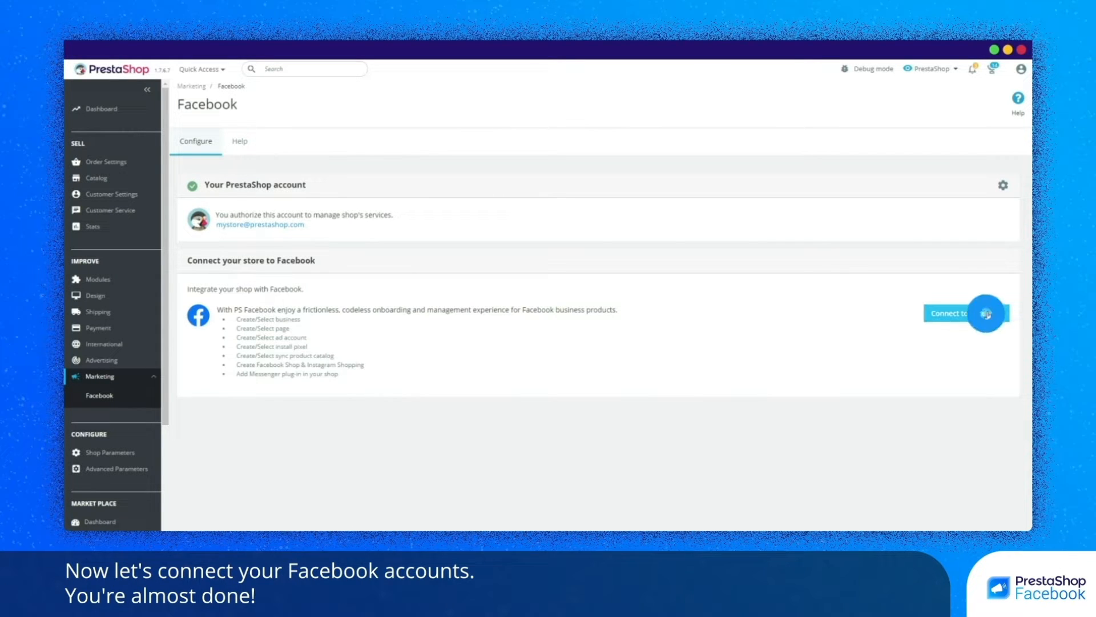
click(965, 313)
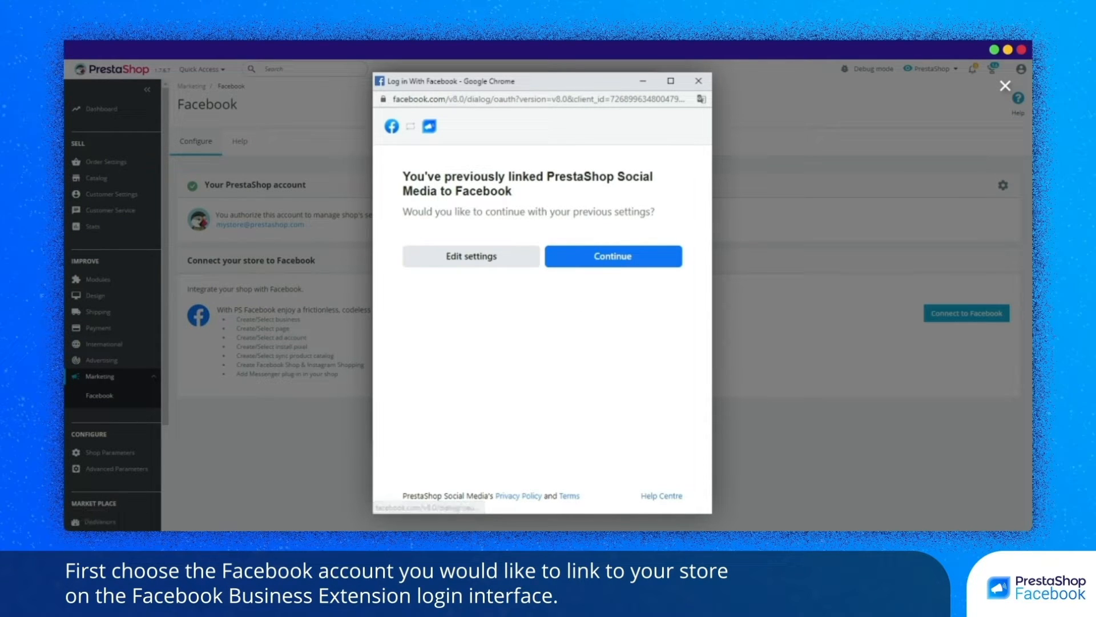
click(613, 255)
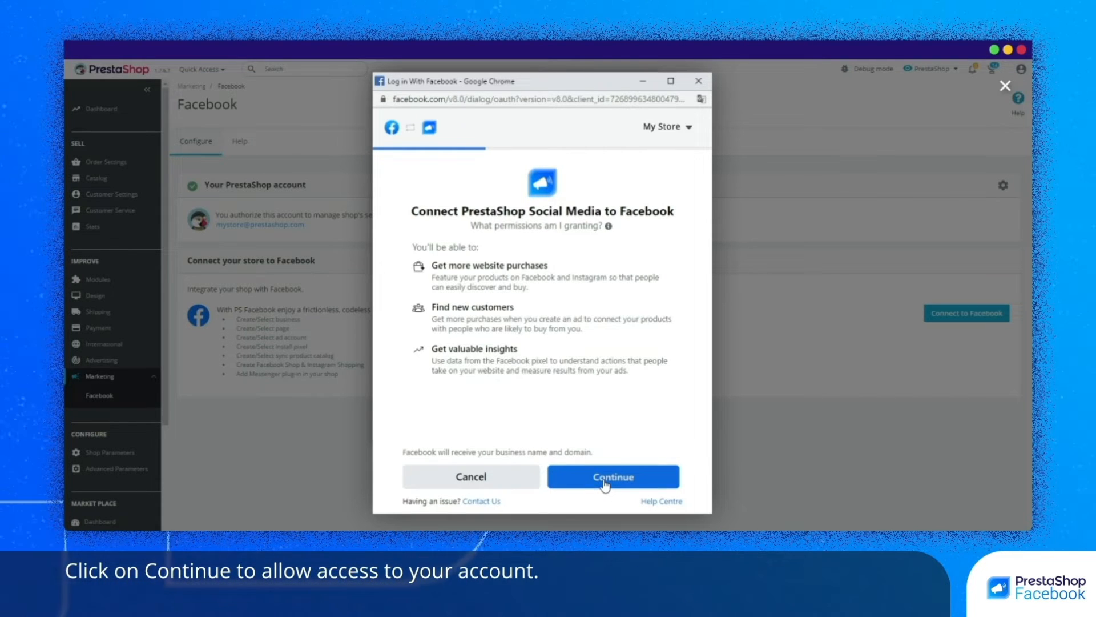
click(613, 476)
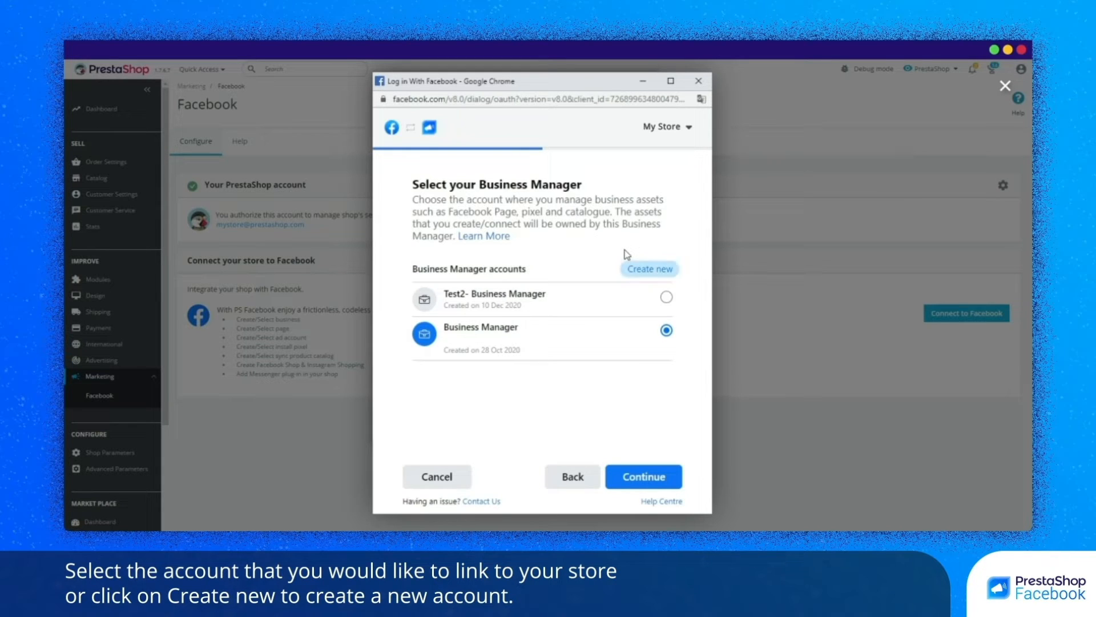
Link Business Manager, the Facebook Page 'Page' and the 'Catalogue' product catalogue.
click(642, 476)
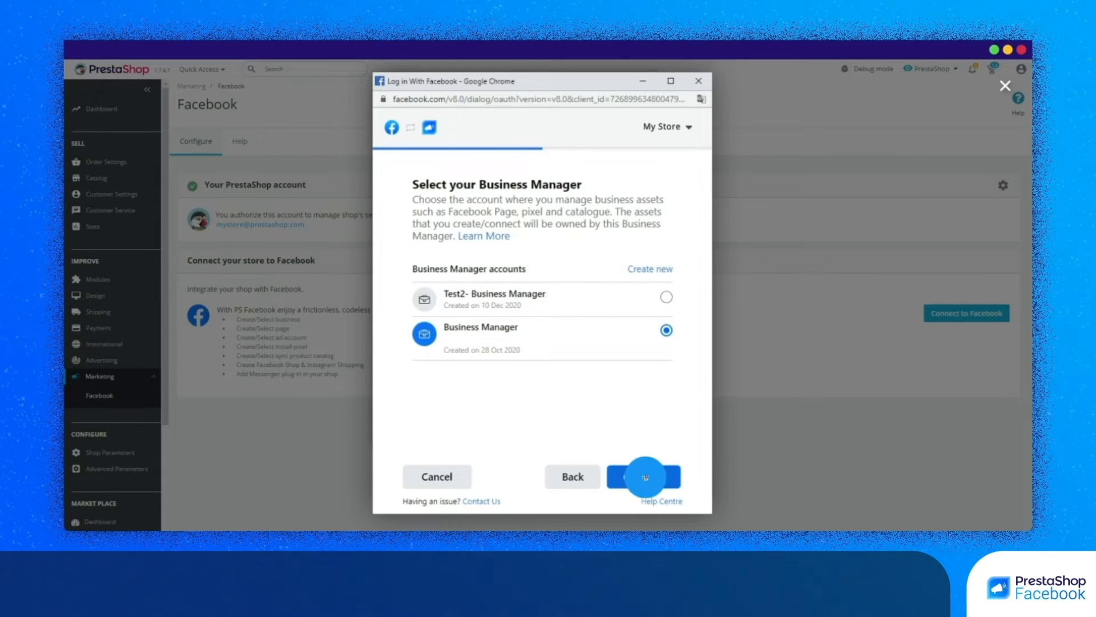
click(643, 476)
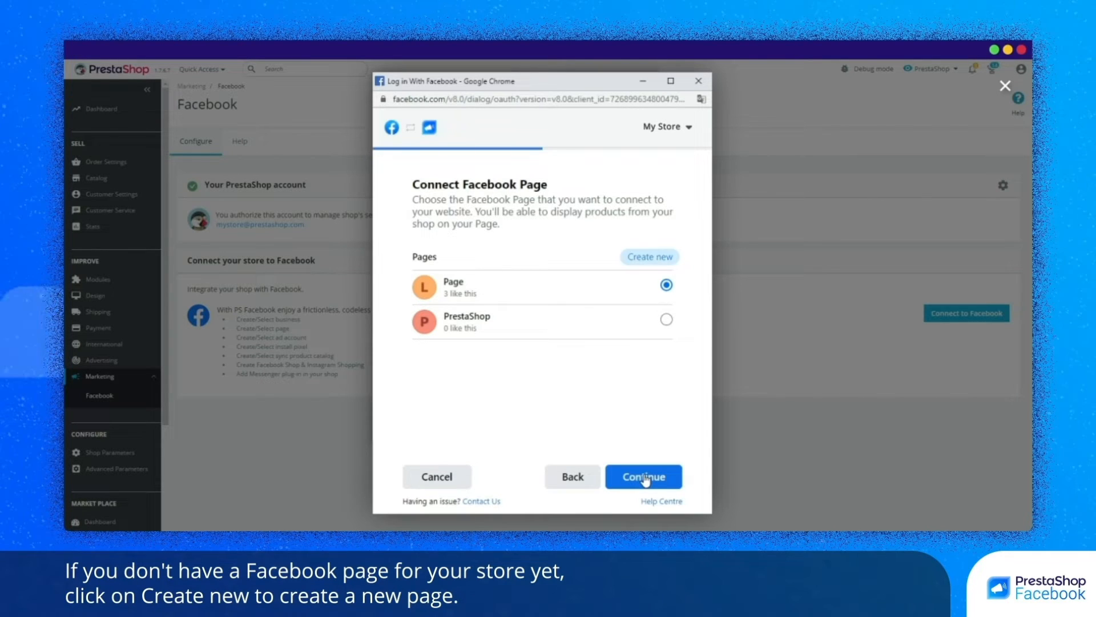
click(642, 476)
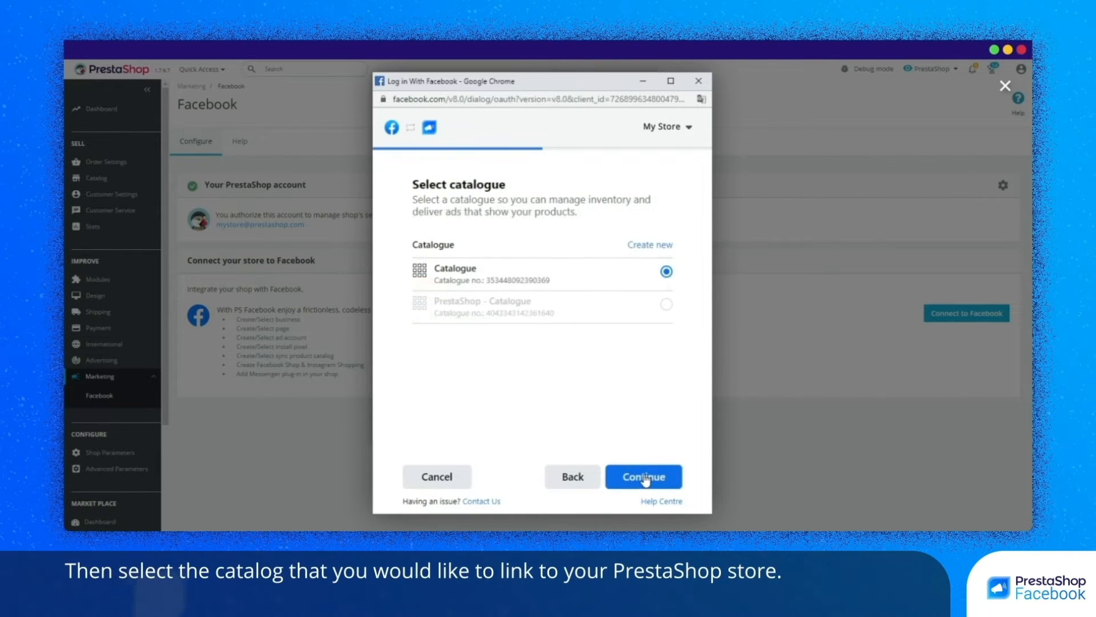
click(482, 273)
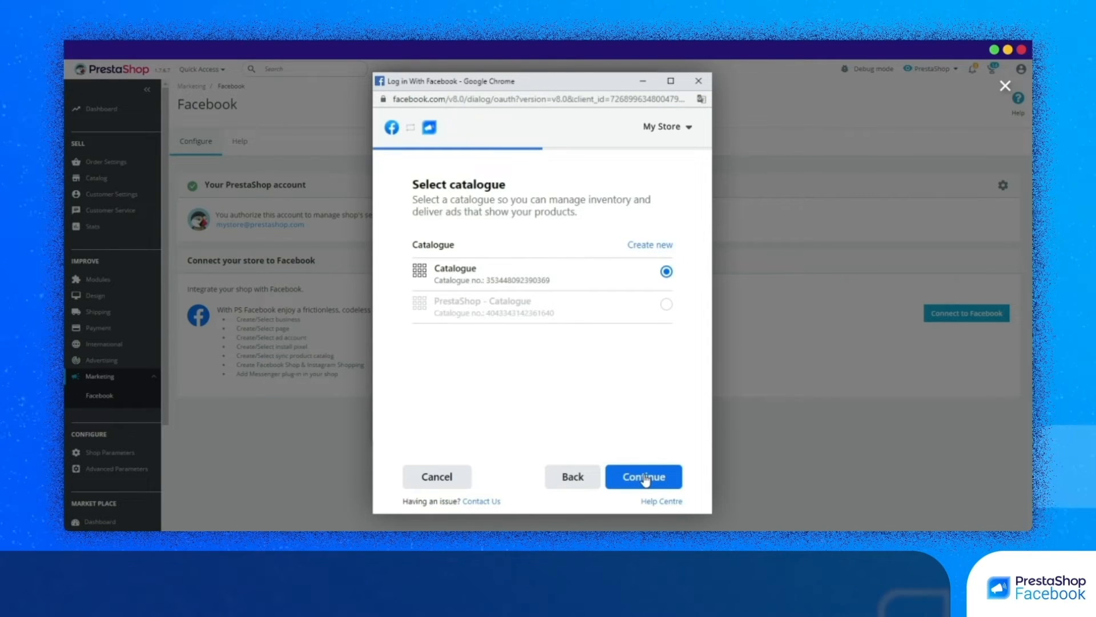
click(642, 477)
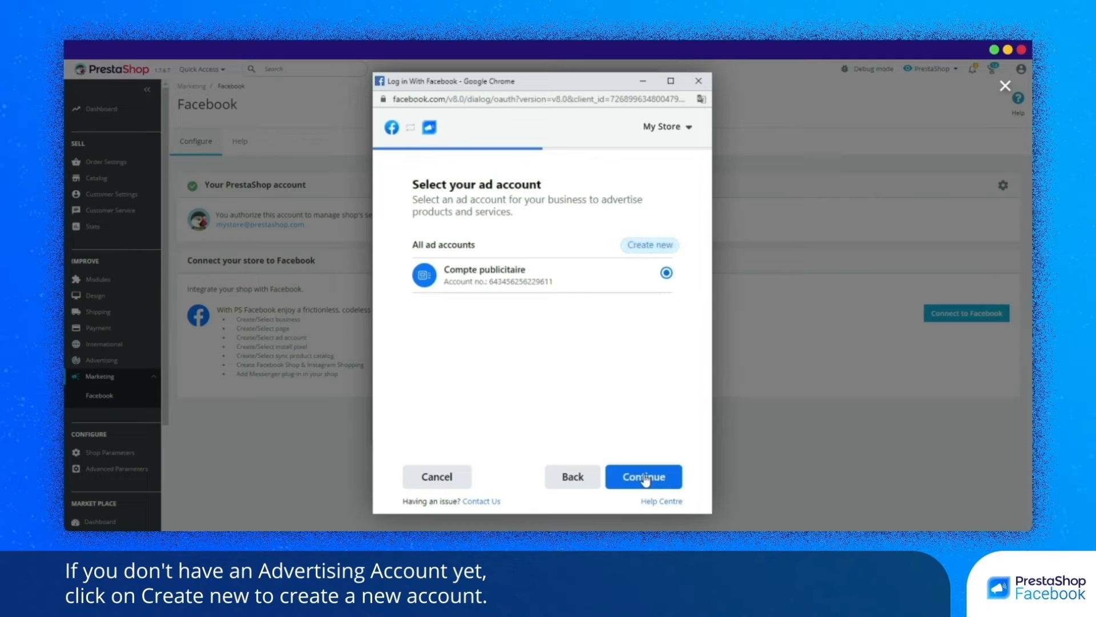
Confirm Compte publicitaire as the ad account and select Pixel Facebook as the pixel.
click(643, 476)
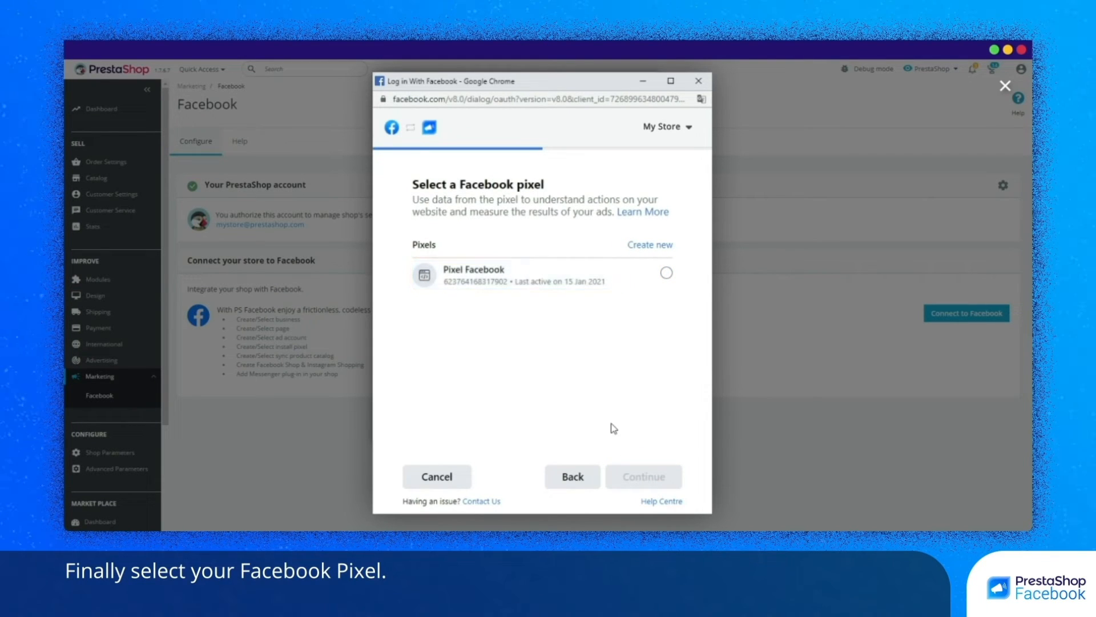
click(664, 271)
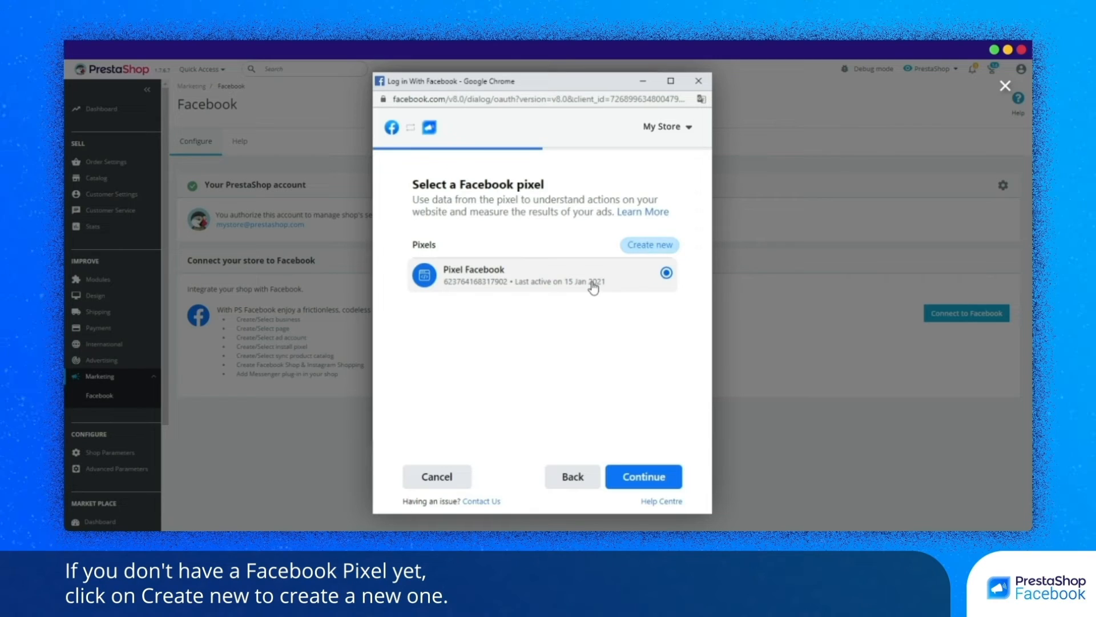
click(641, 476)
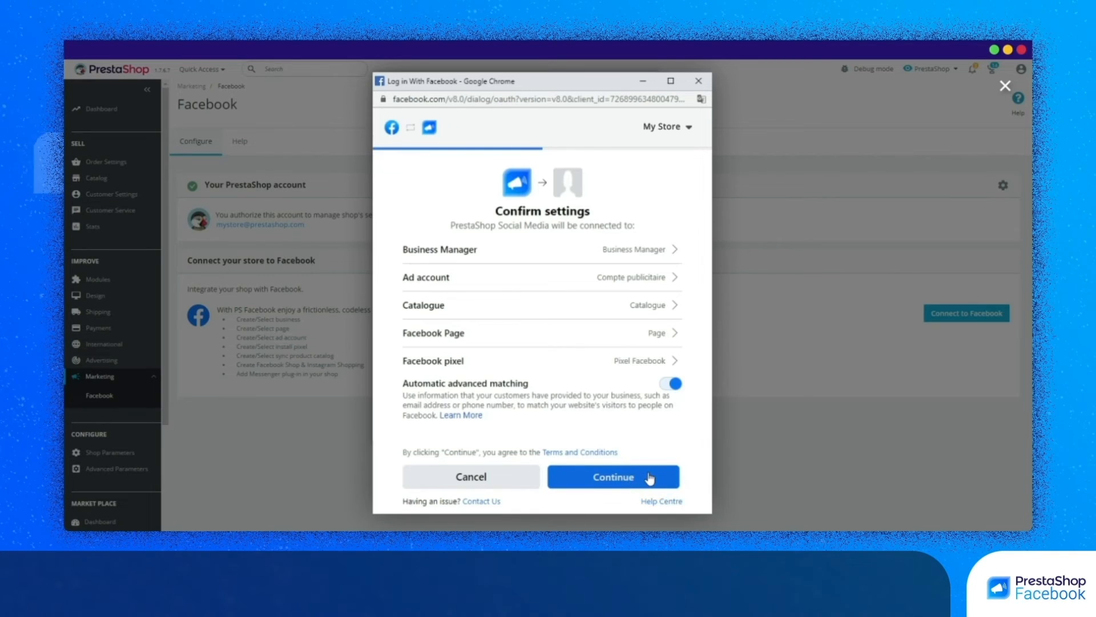
Accept the settings summary and permissions, then return to the activated Facebook module page.
click(613, 477)
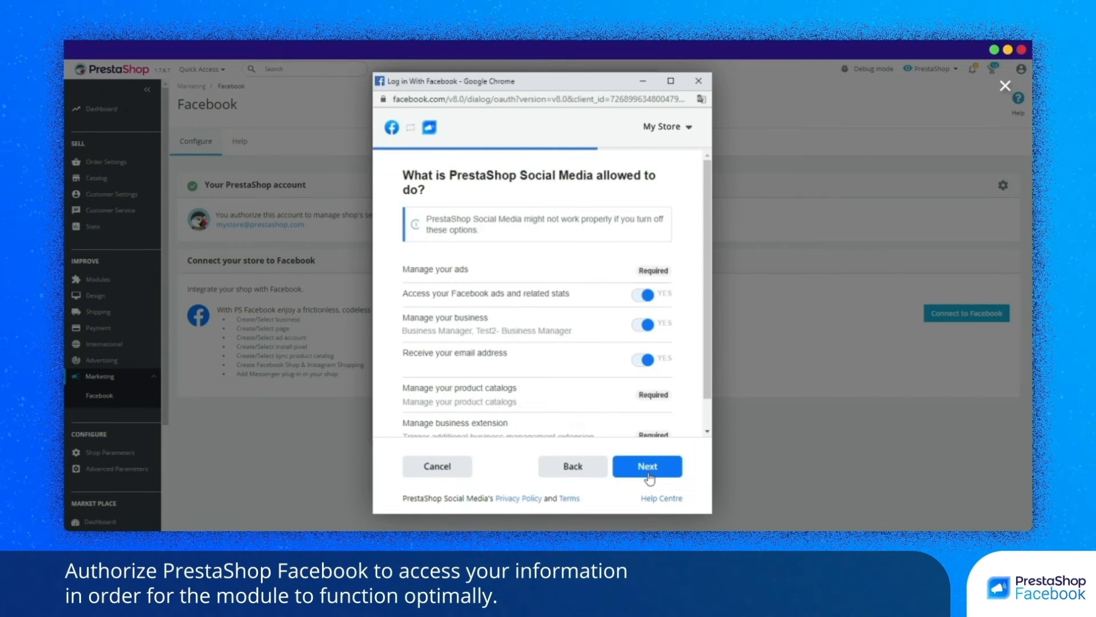
mouse_move(603, 402)
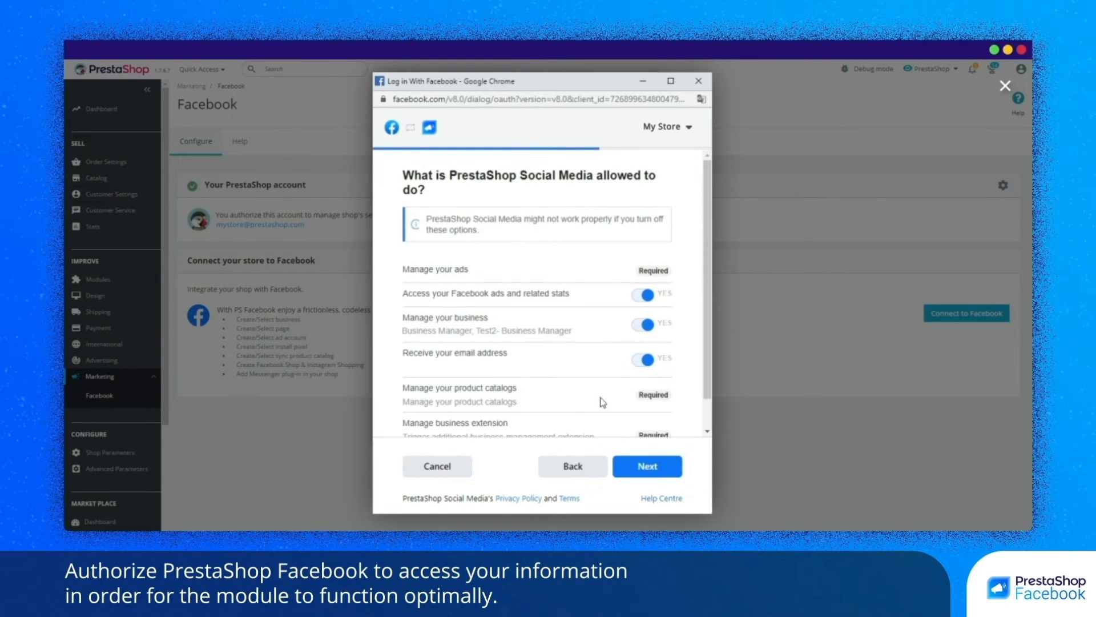
scroll(down, 3)
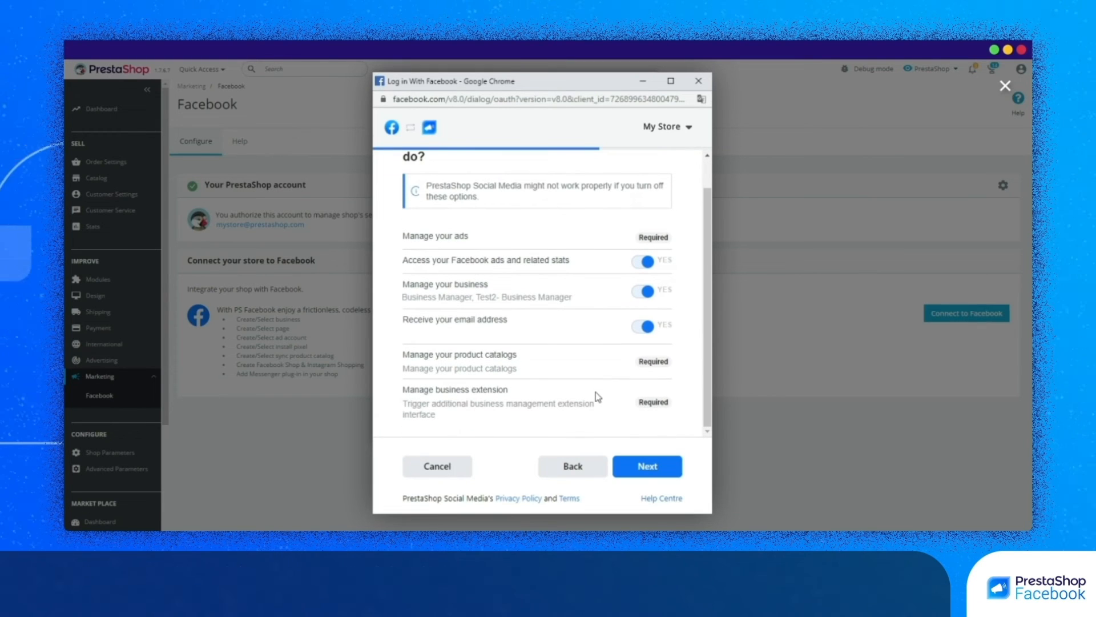
click(646, 466)
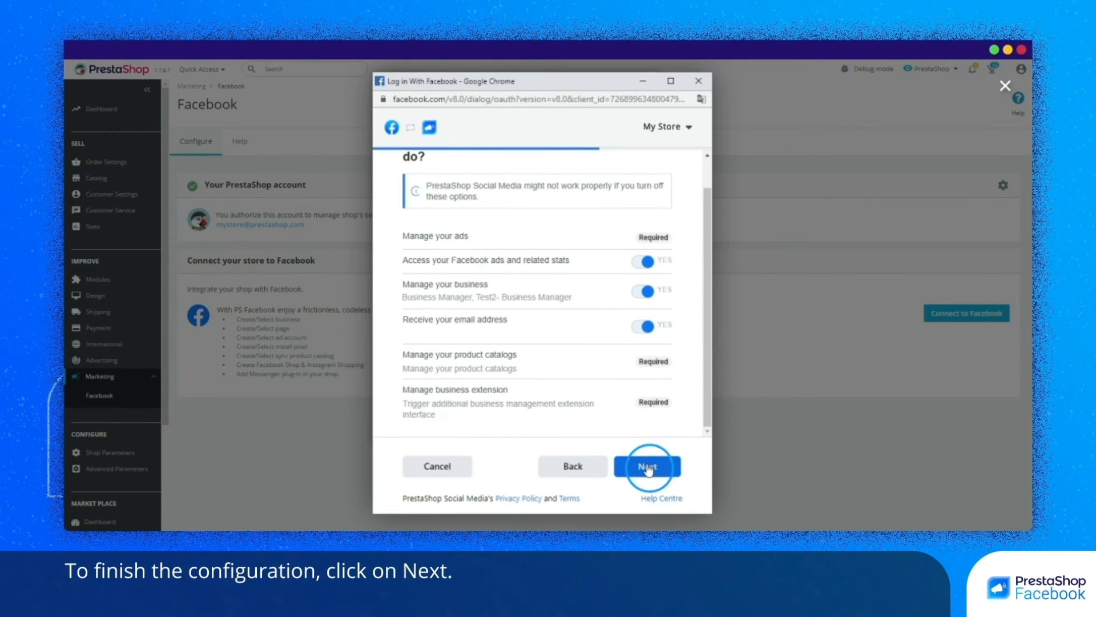
click(645, 466)
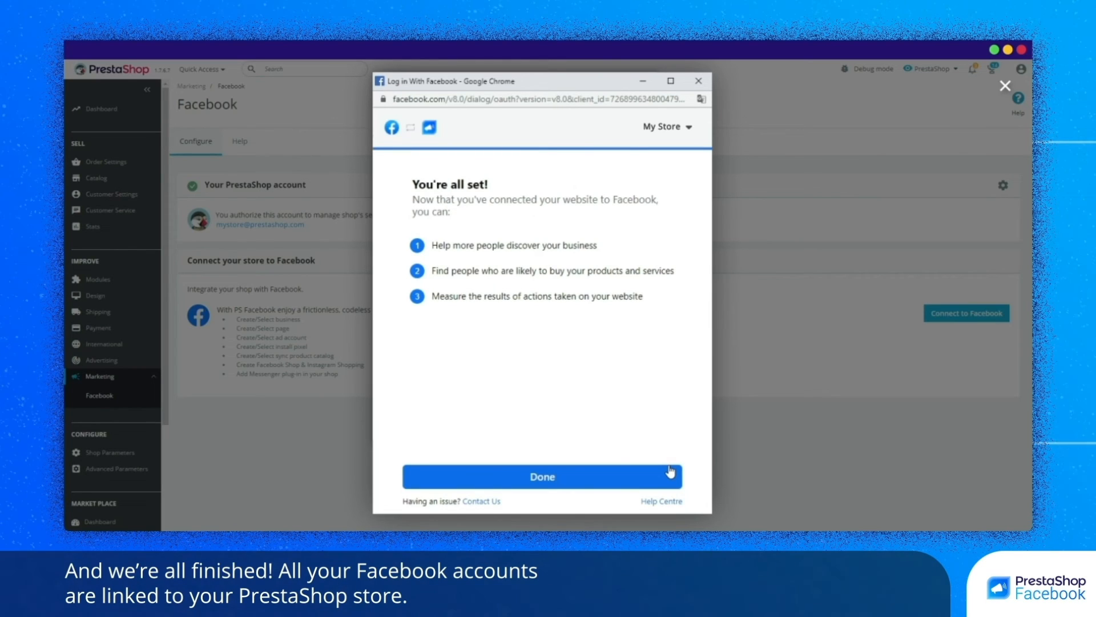
click(650, 476)
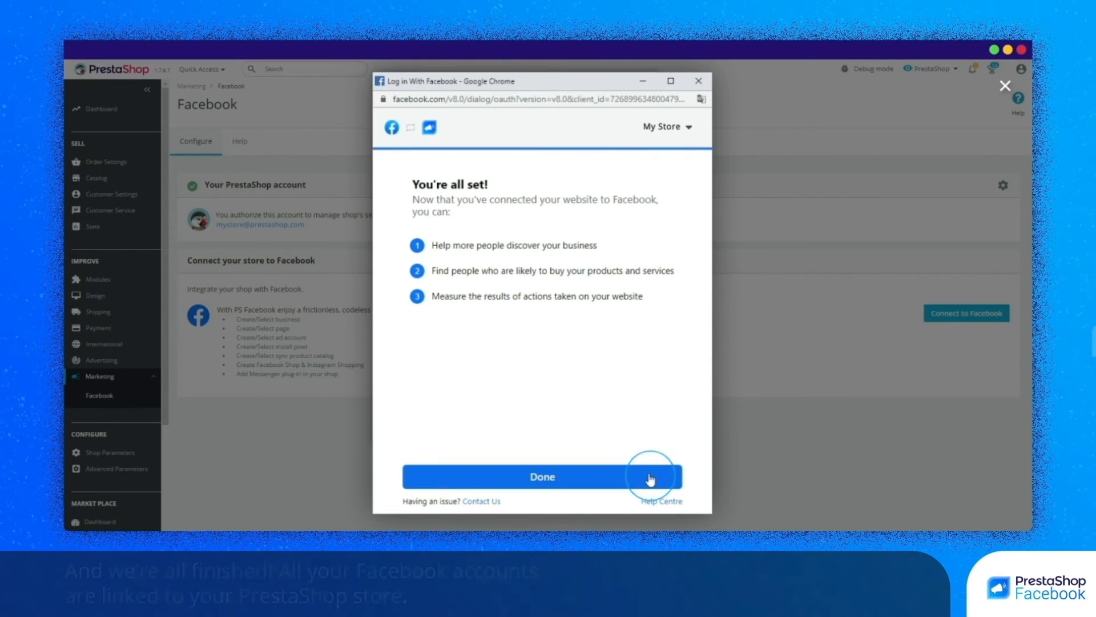
click(542, 476)
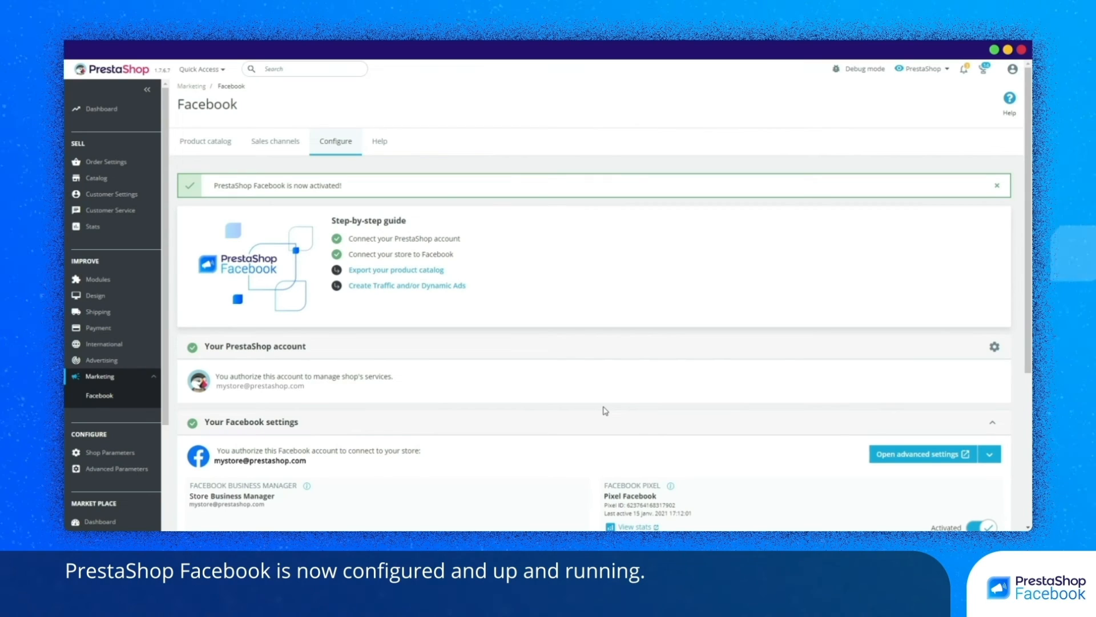